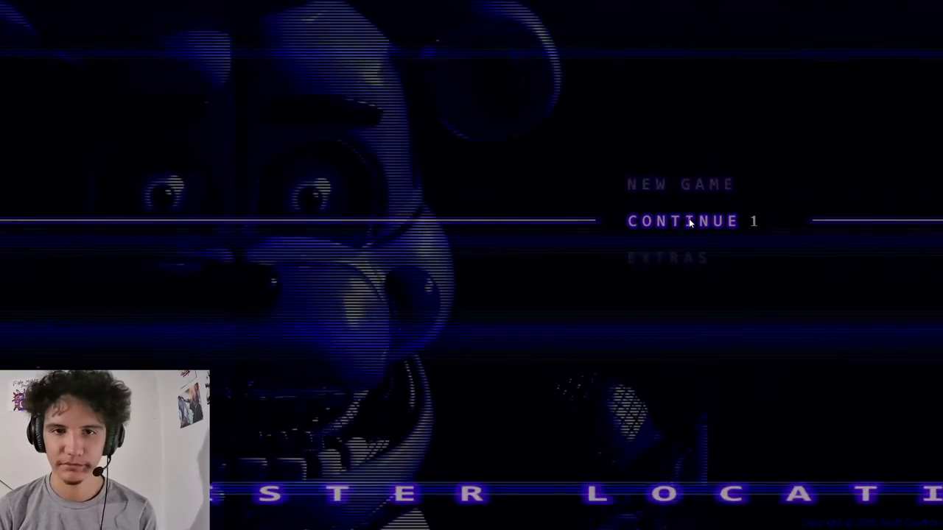
- Resume the saved game from the title menu via Continue
left_click(685, 221)
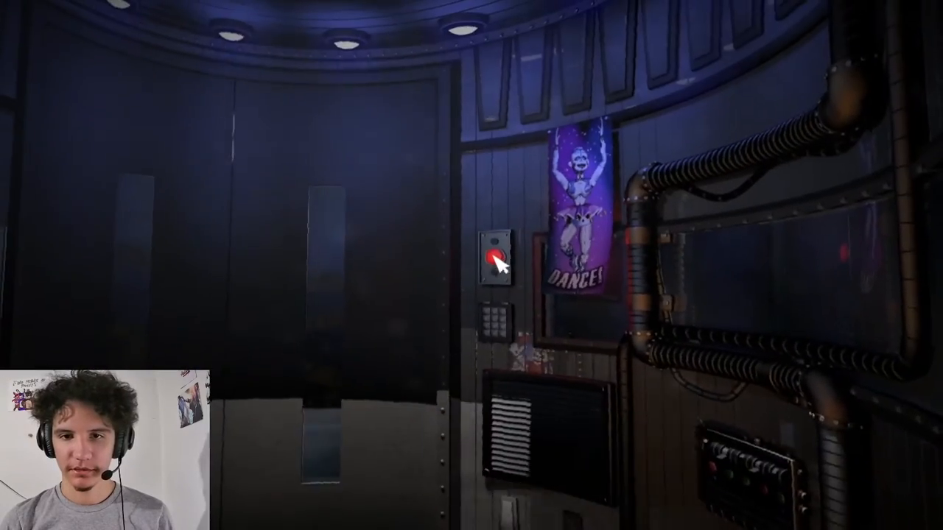
- Ride the elevator down toward the Primary Control Module
left_click(497, 259)
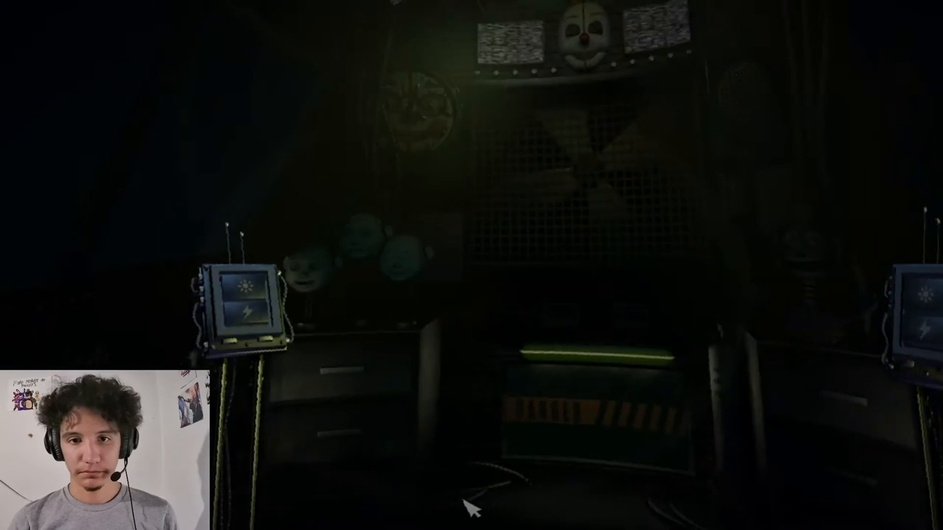
mouse_move(512, 263)
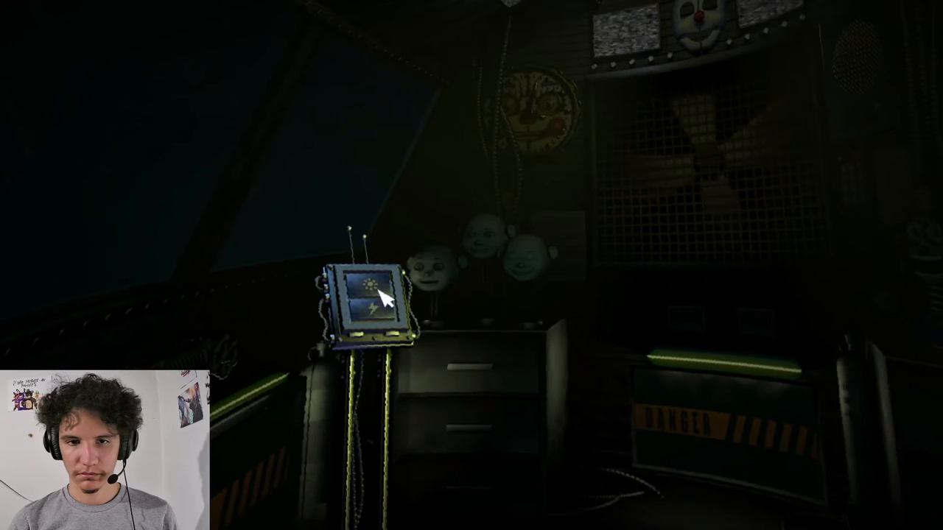
mouse_move(223, 346)
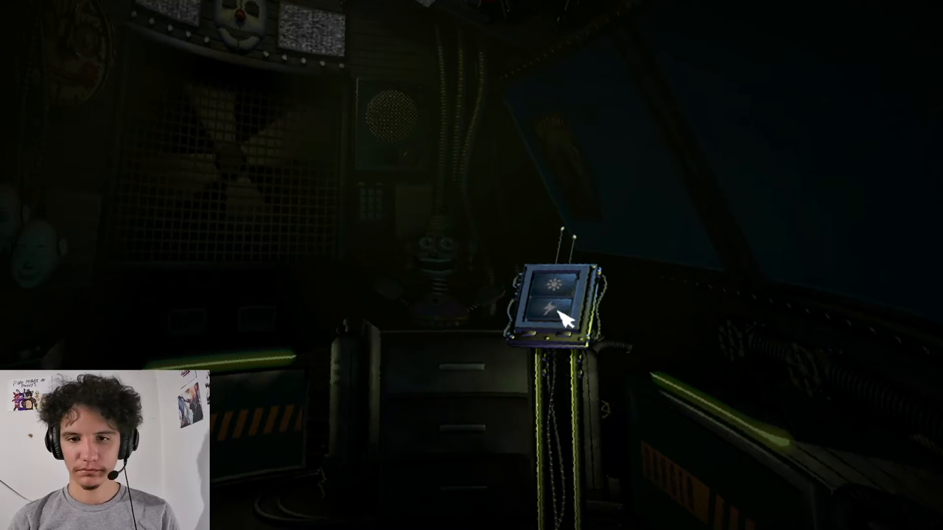
- Light the right gallery window and shock the animatronic behind it repeatedly
left_click(553, 312)
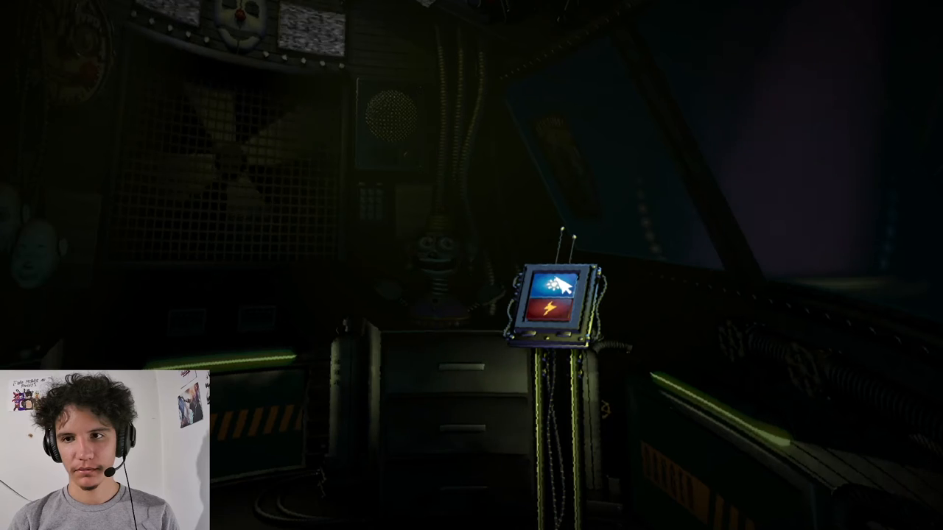
left_click(552, 312)
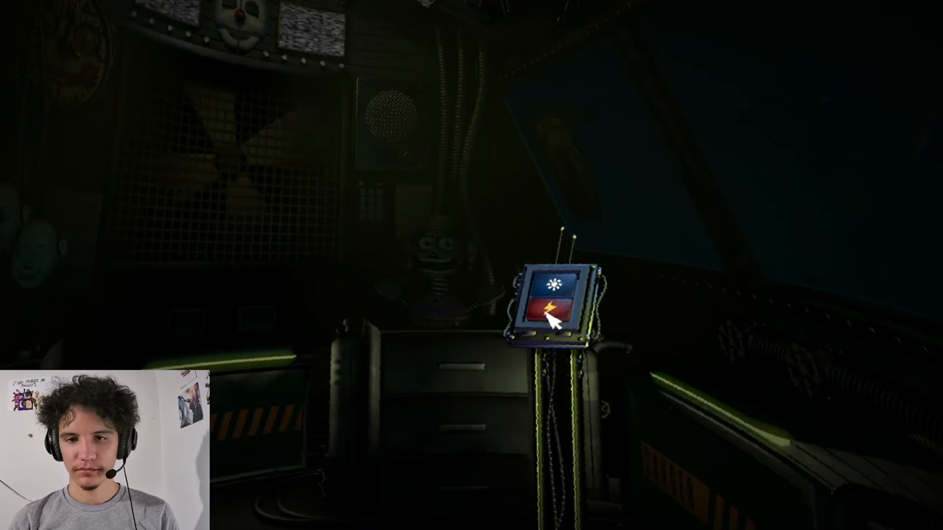
left_click(547, 309)
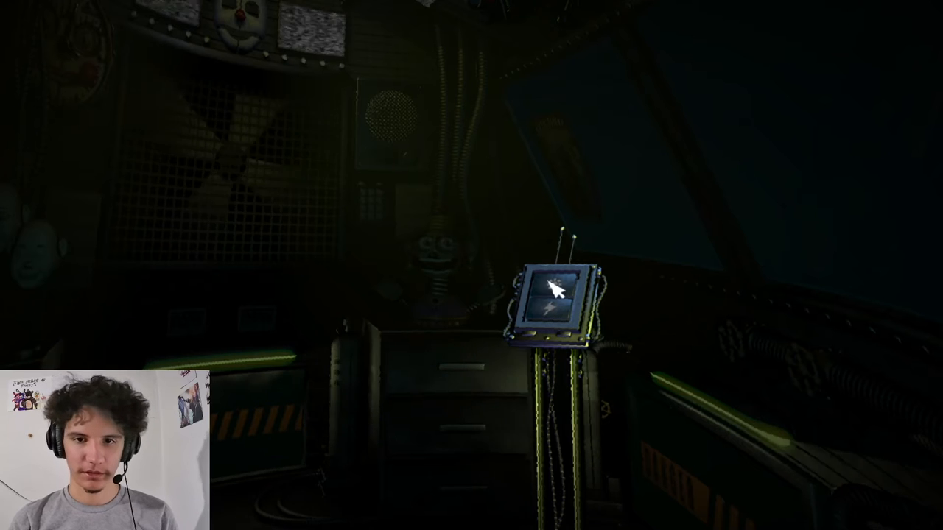
left_click(554, 295)
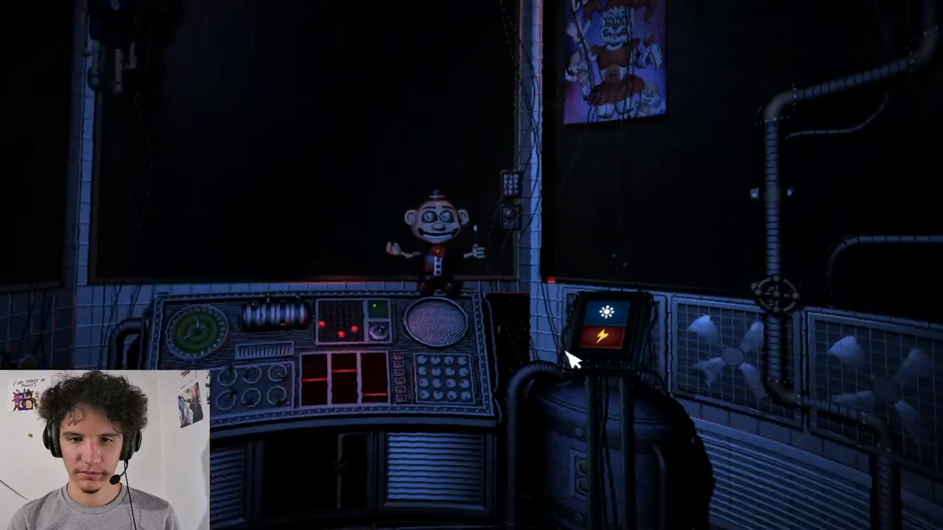
- Deliver four shocks to Circus Baby from the Circus Control panel
left_click(604, 320)
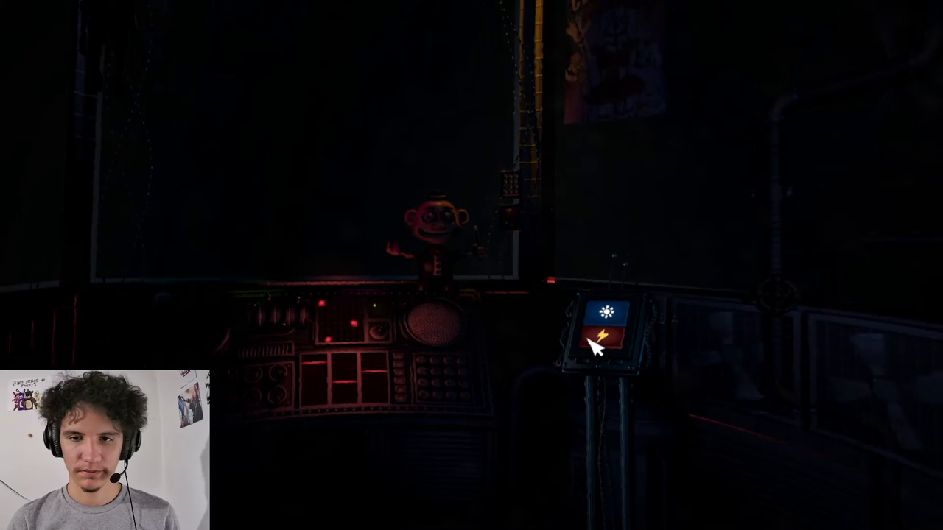
left_click(601, 338)
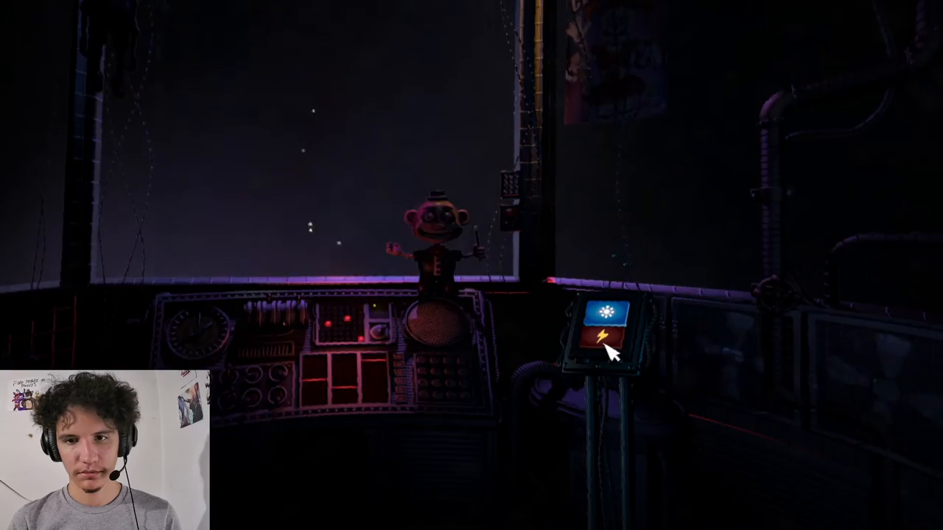
left_click(602, 337)
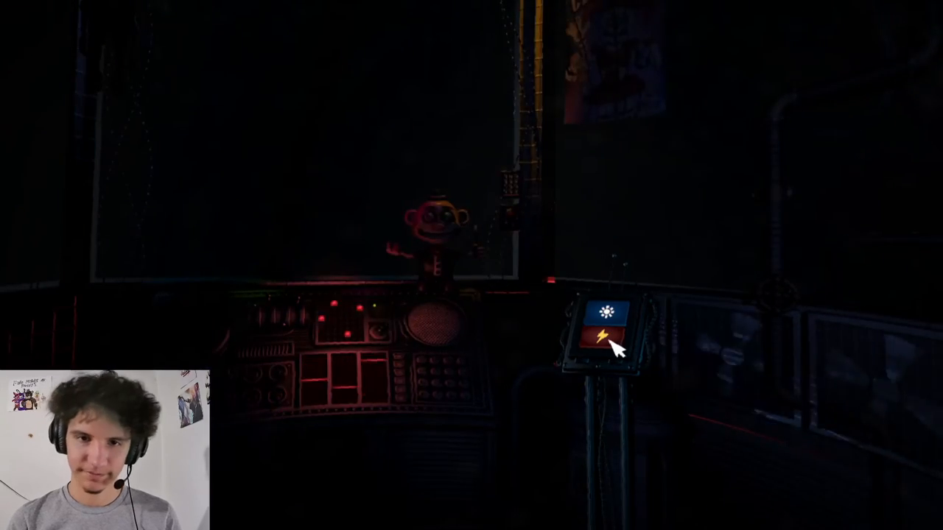
left_click(603, 343)
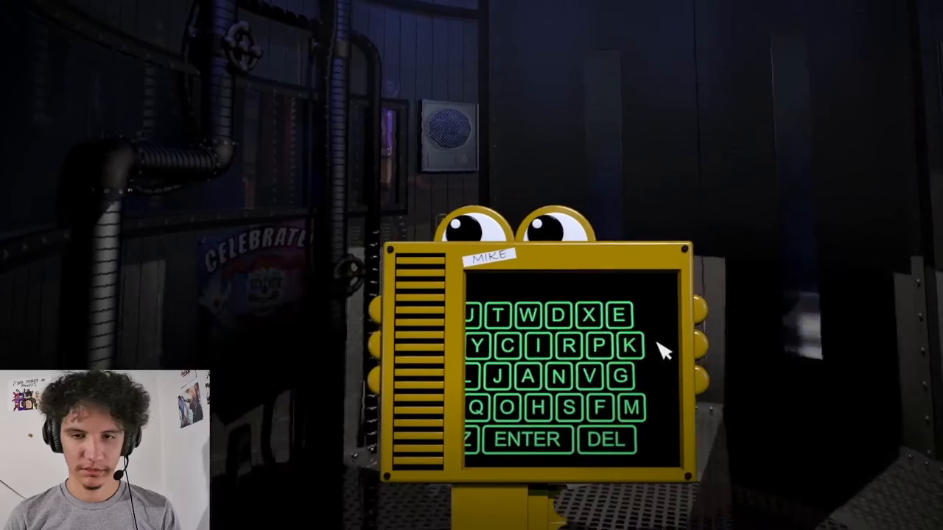
- Enter a letter of the name on the HandUnit keyboard terminal
left_click(524, 439)
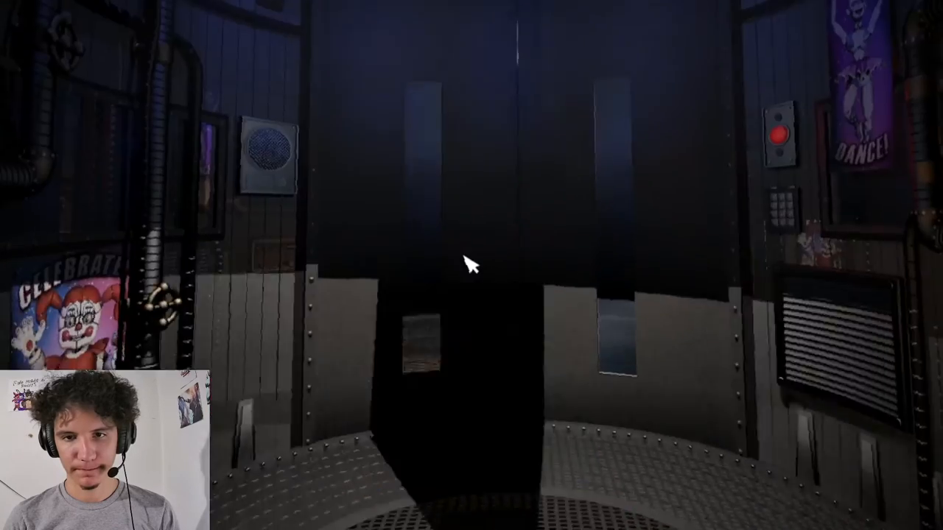
mouse_move(471, 265)
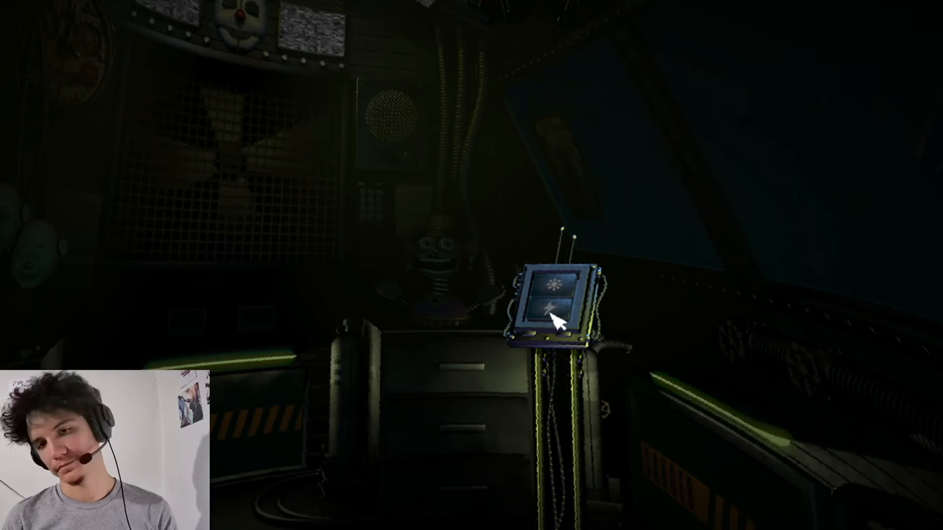
- Shock the animatronic lurking behind the dim gallery window
left_click(557, 312)
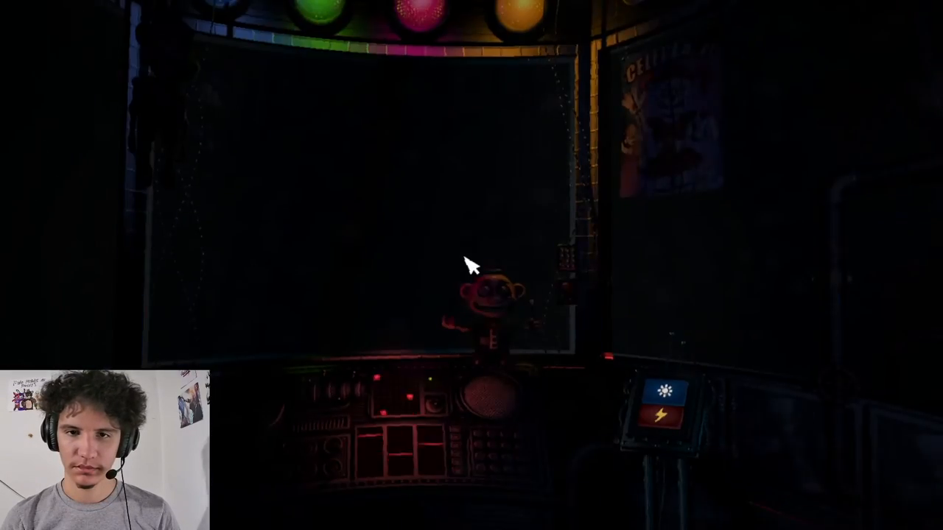
- Shock the animatronic standing on the lit circus stage
left_click(663, 413)
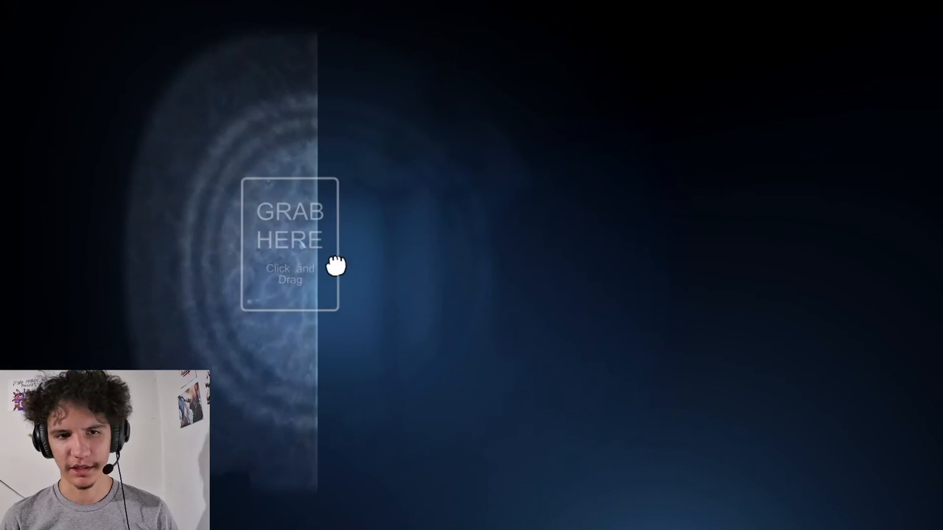
- Grab the desk panel and drag it closed to hide in the dark
left_click_drag(287, 247, 552, 258)
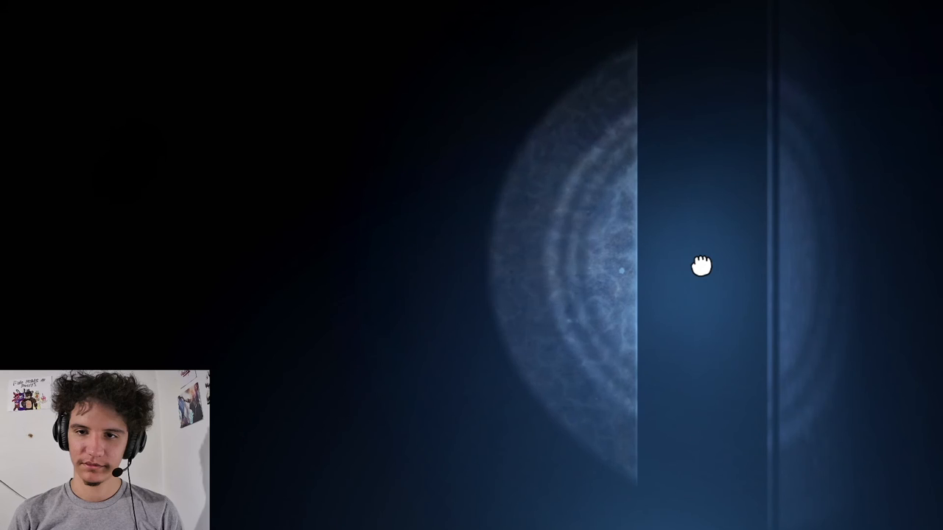
- Drag the panel back to the left to hold it shut against the pushing
left_click_drag(699, 266, 471, 266)
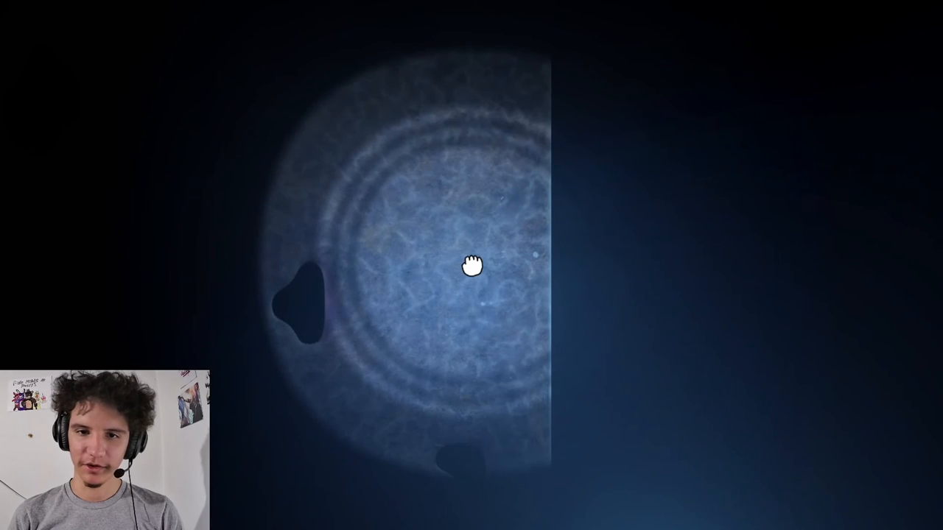